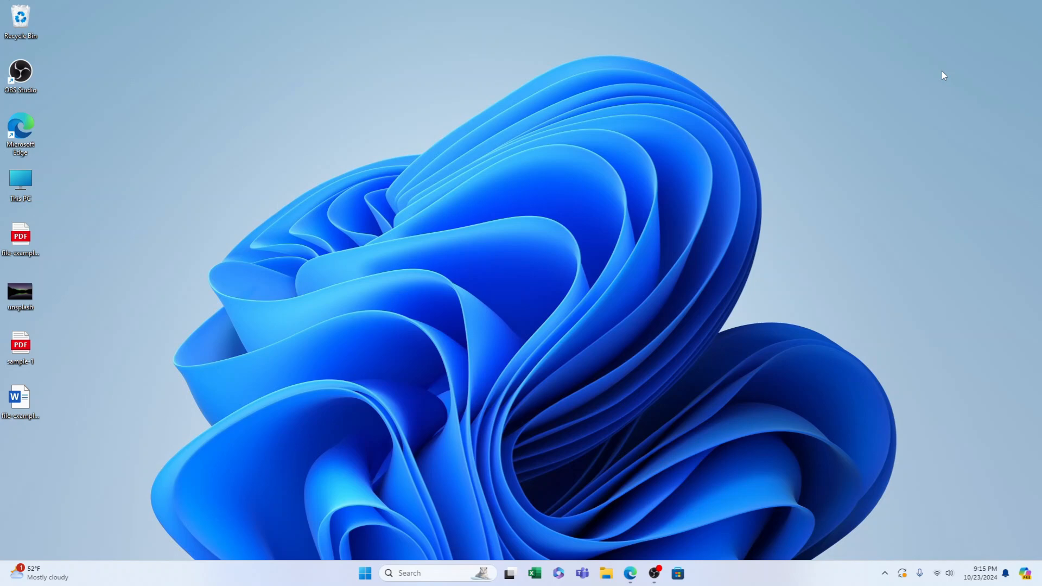
mouse_move(585, 239)
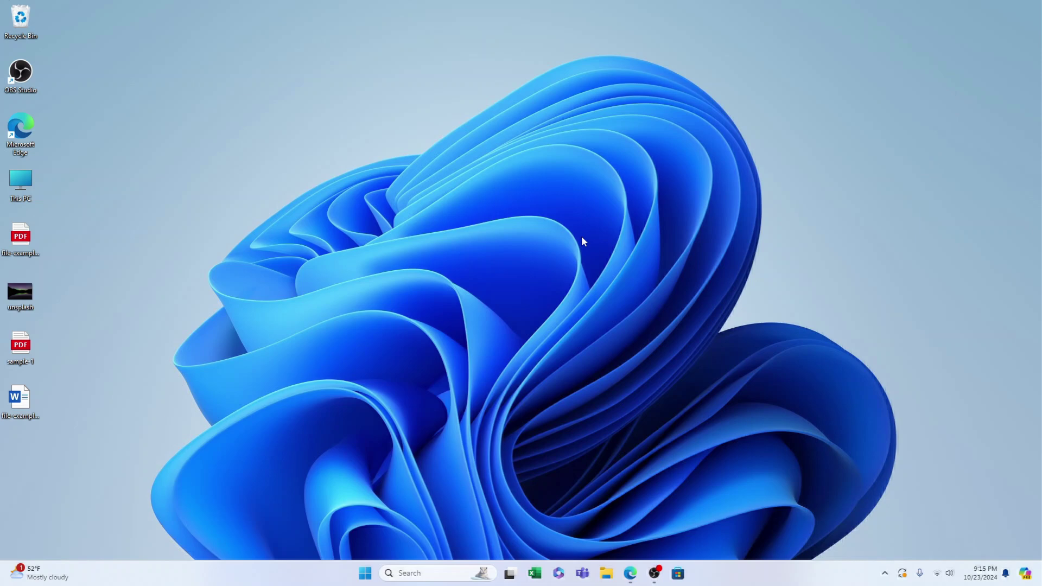
mouse_move(582, 242)
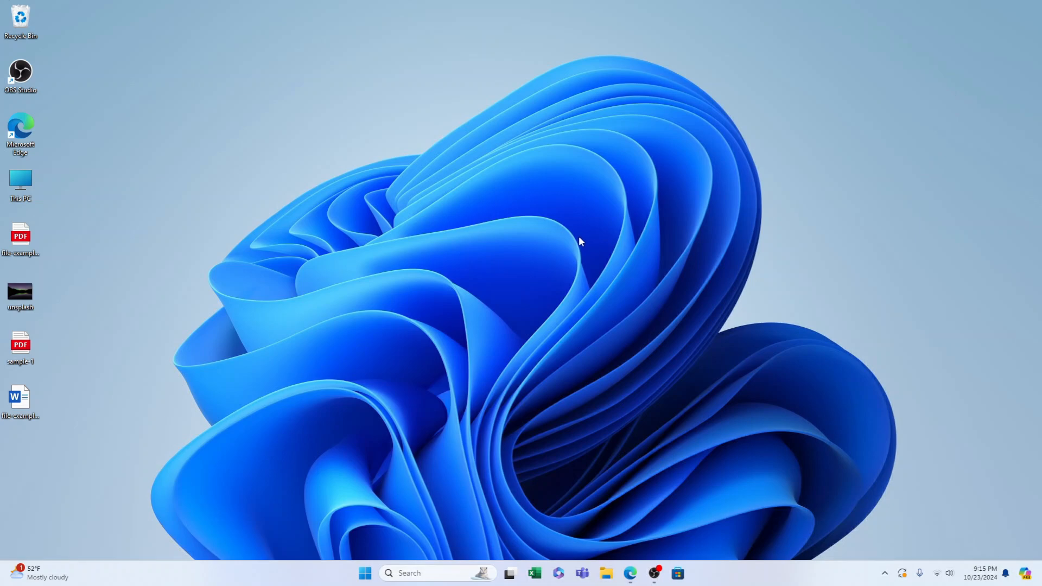
mouse_move(565, 257)
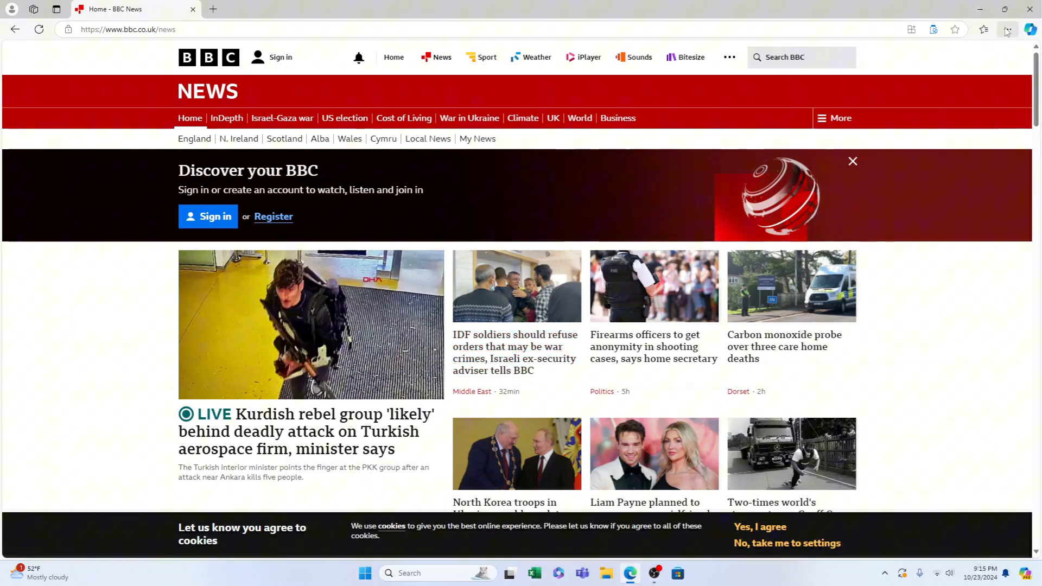
Open Edge's print dialog for the BBC News page with Save as PDF as the destination.
click(1008, 30)
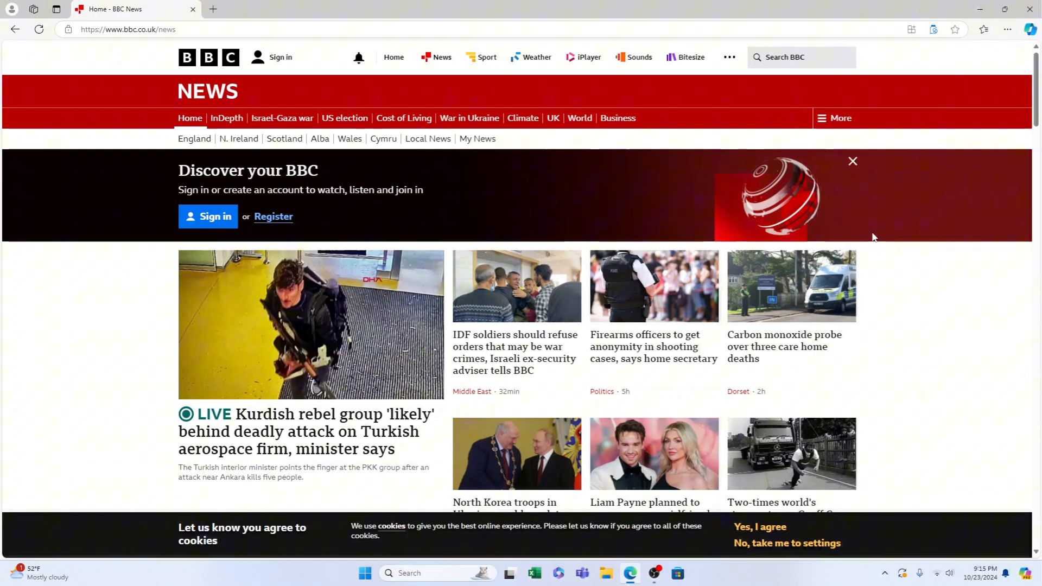
key(Ctrl+P)
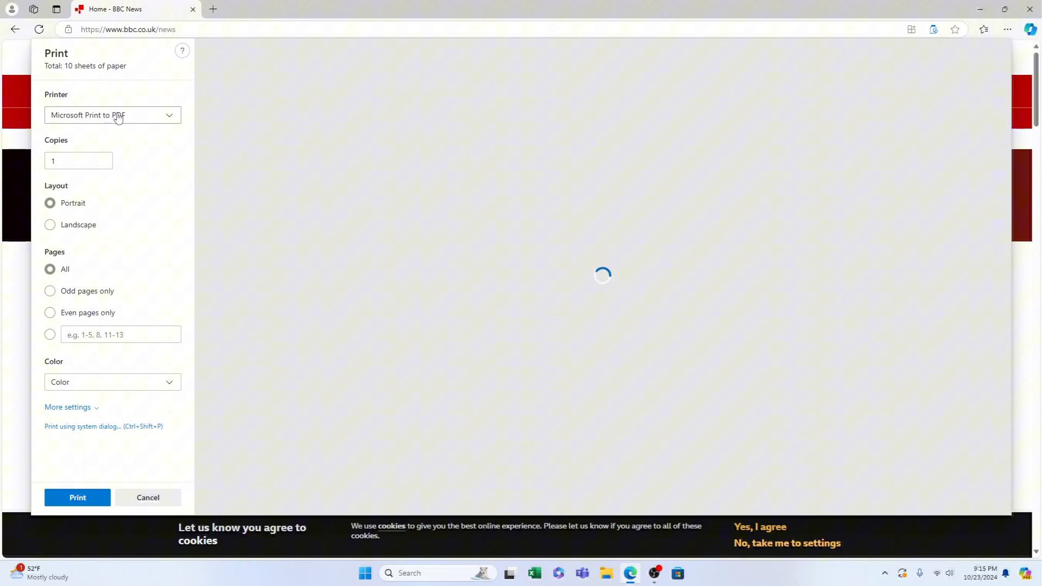
click(112, 115)
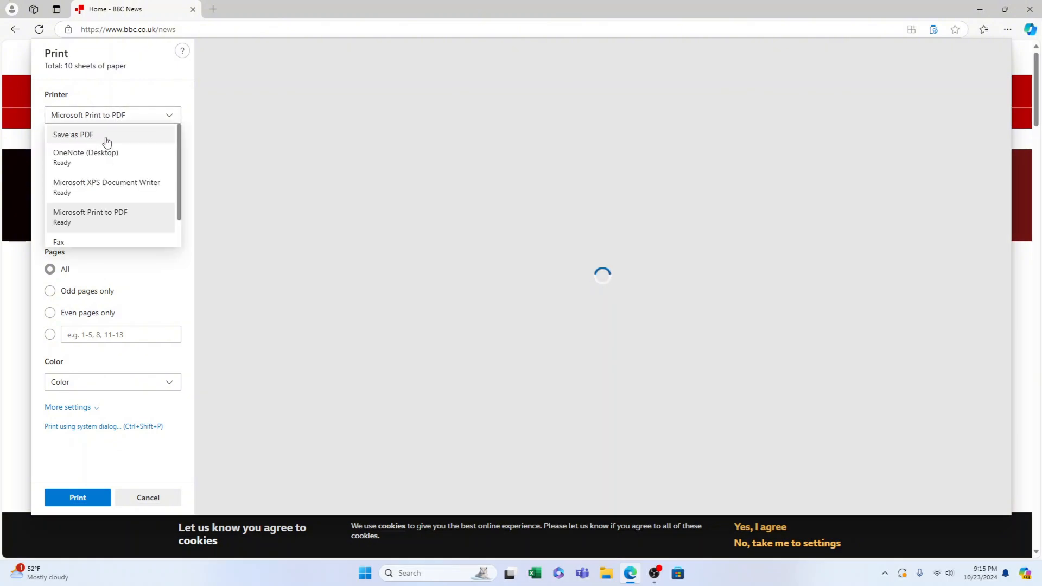
click(73, 135)
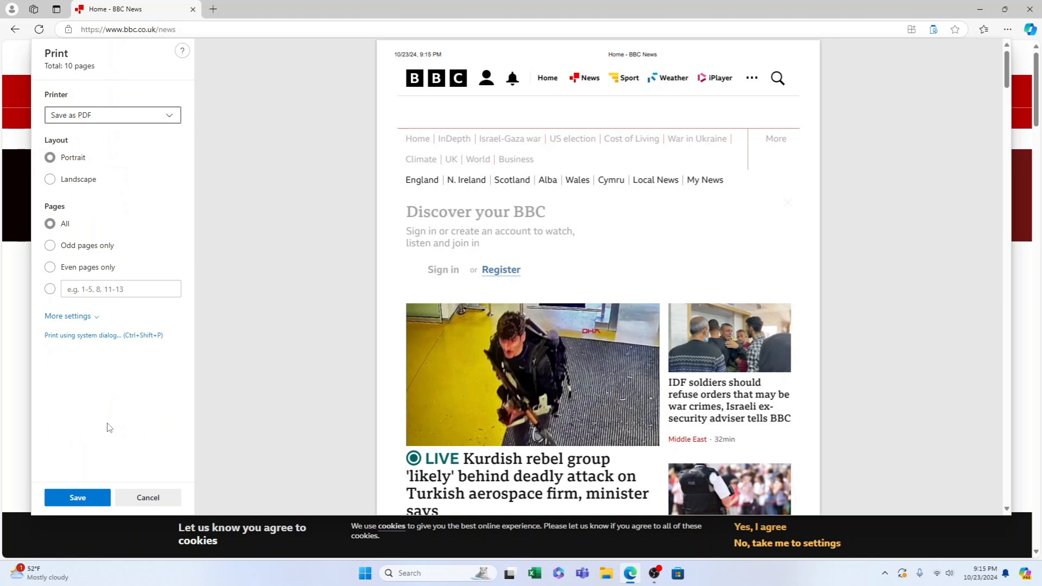
Save the page to the Desktop as 'Home - BBC News' PDF and close Edge.
click(77, 498)
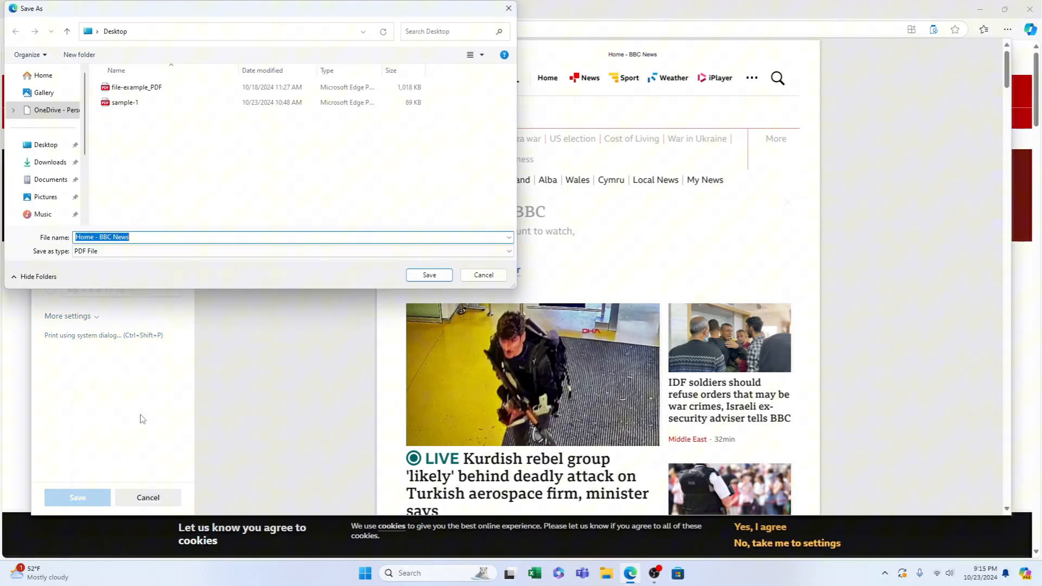
mouse_move(60, 164)
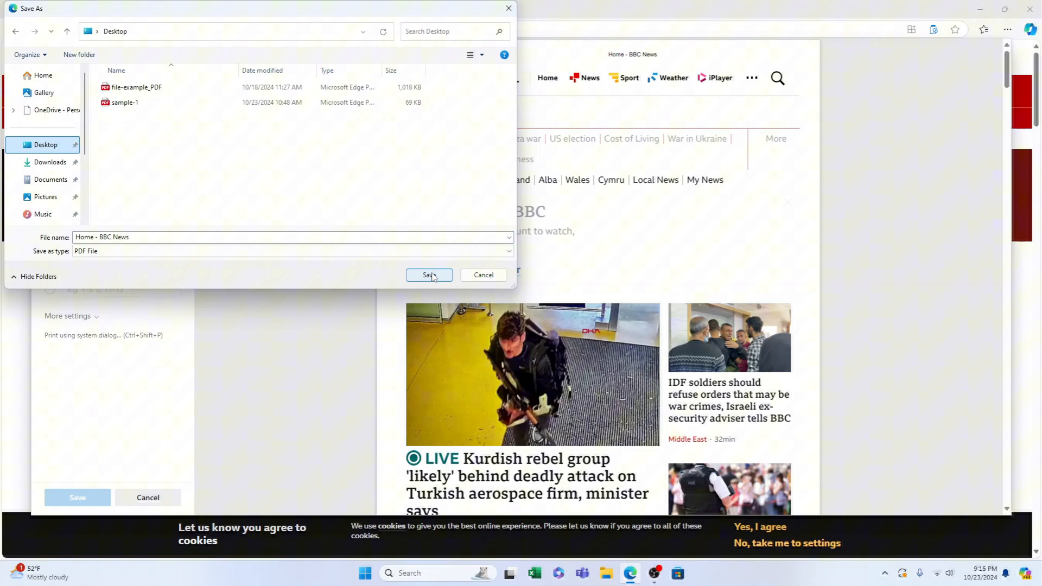
click(428, 275)
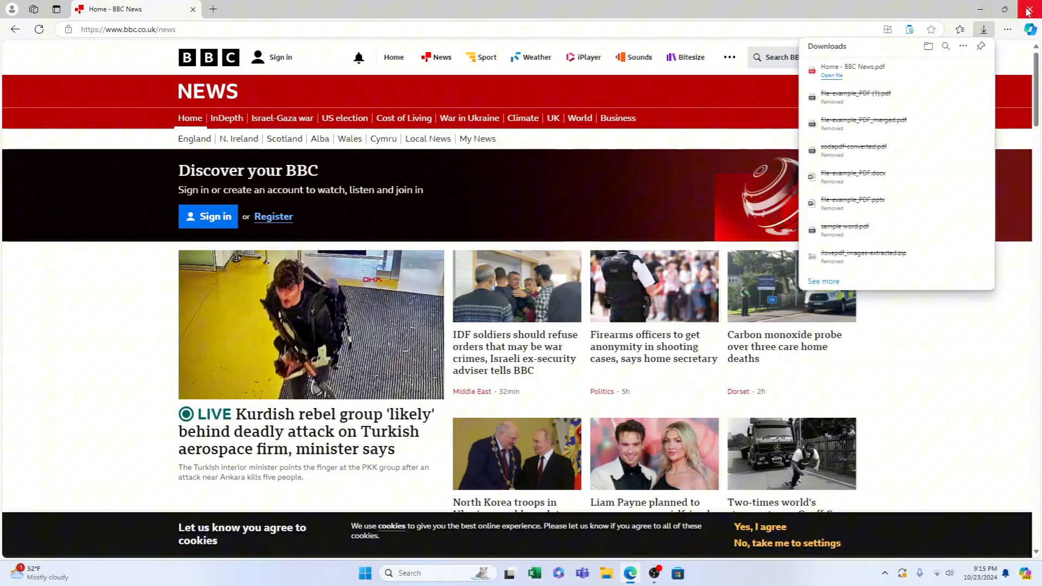
click(1029, 9)
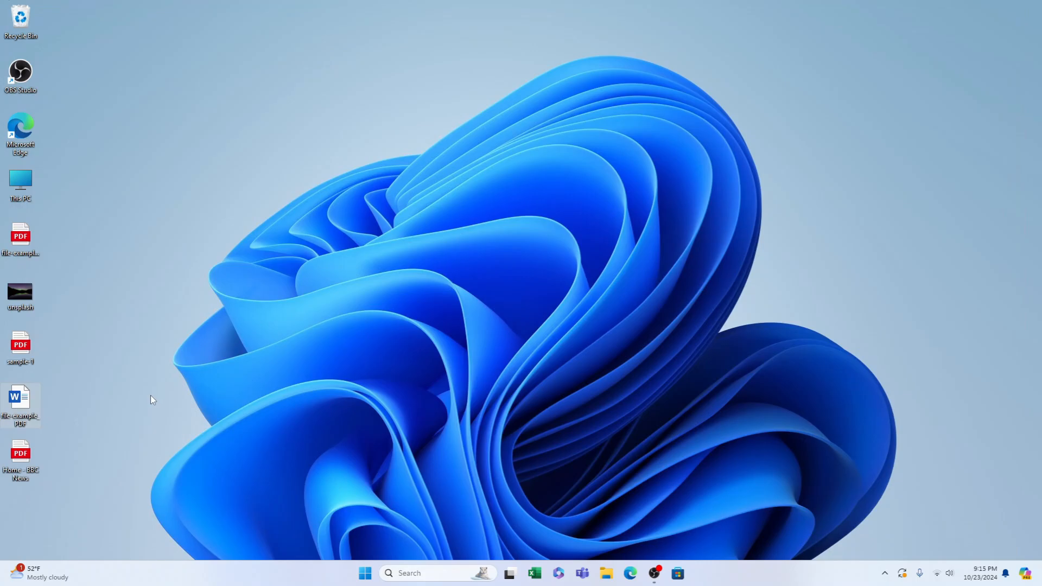
Open the 'Home - BBC News' PDF from the desktop, scroll its pages, then close it.
double_click(20, 453)
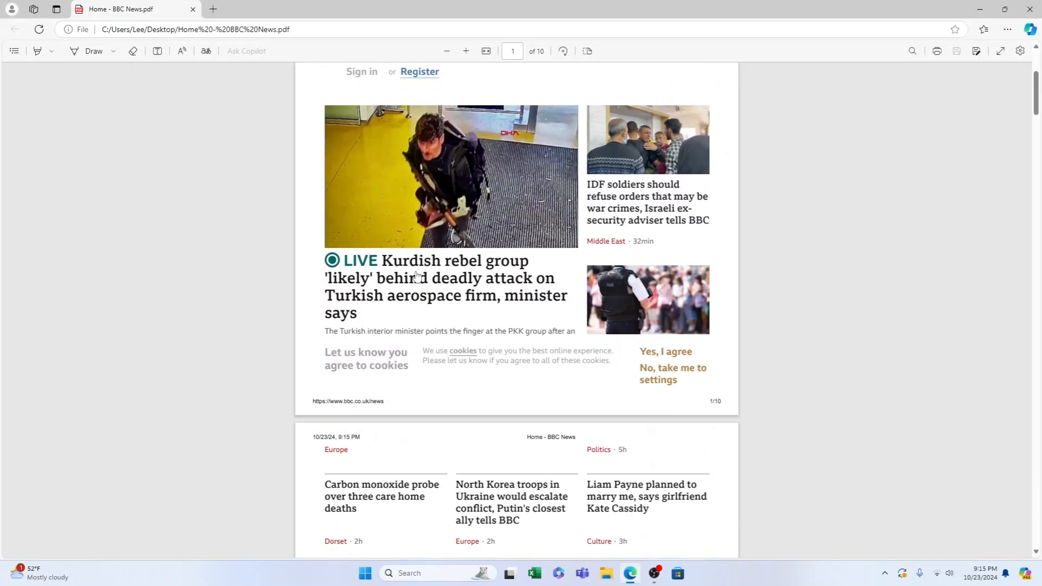
scroll(down, 3)
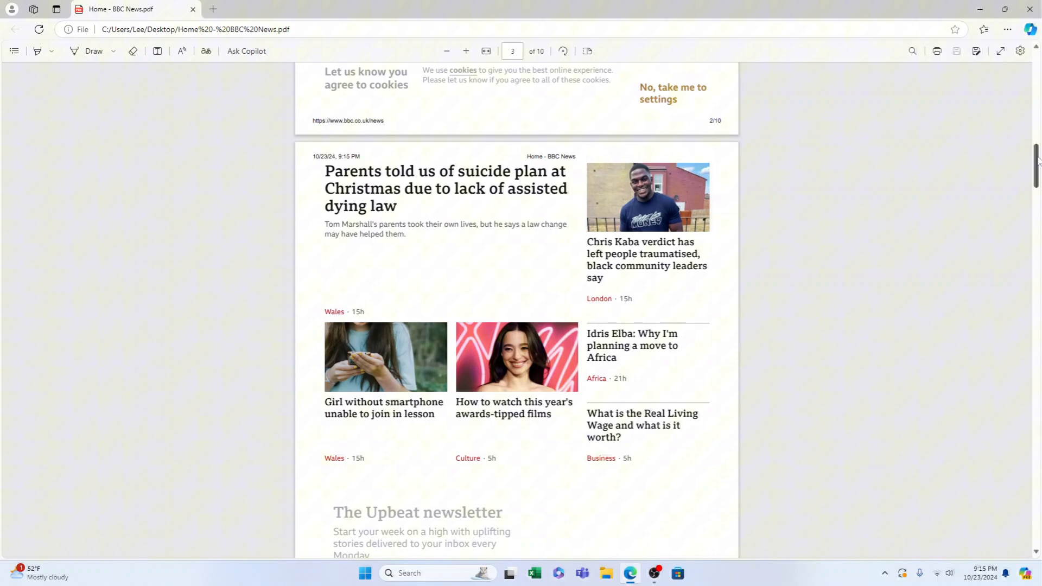
scroll(down, 3)
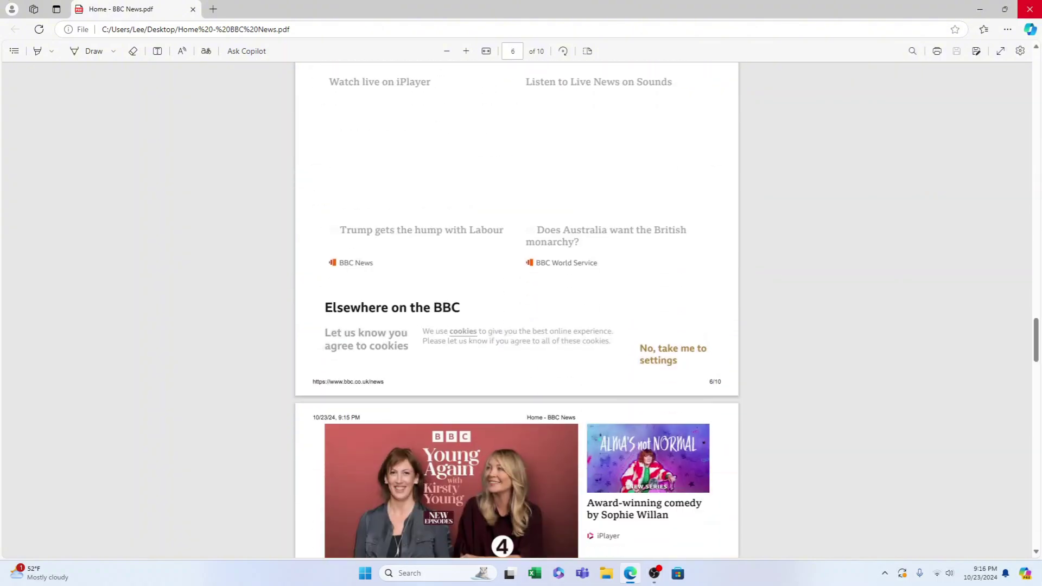
click(1031, 9)
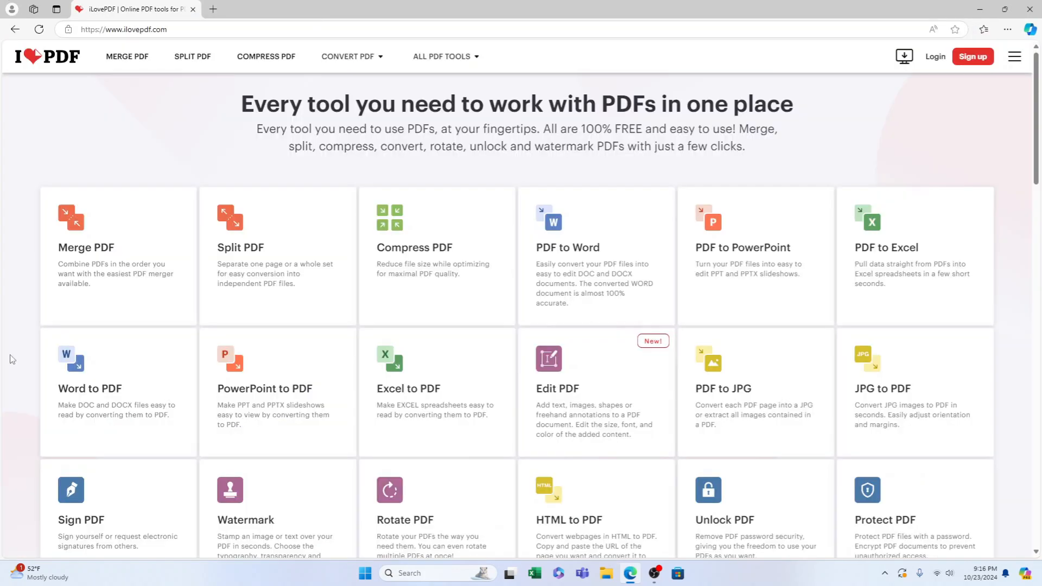
Scroll the iLovePDF tools page and open the HTML to PDF converter.
scroll(down, 3)
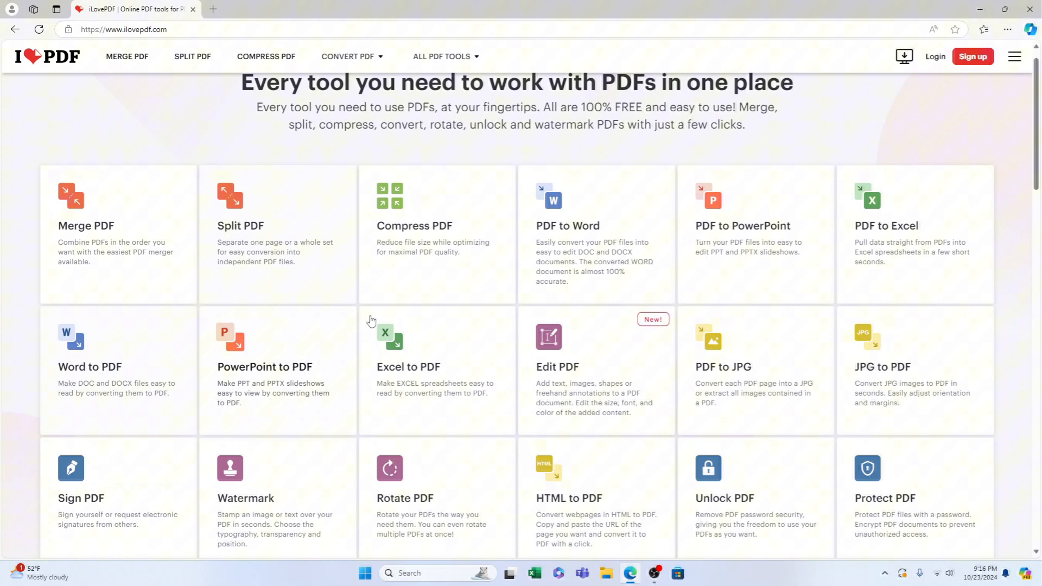
scroll(down, 3)
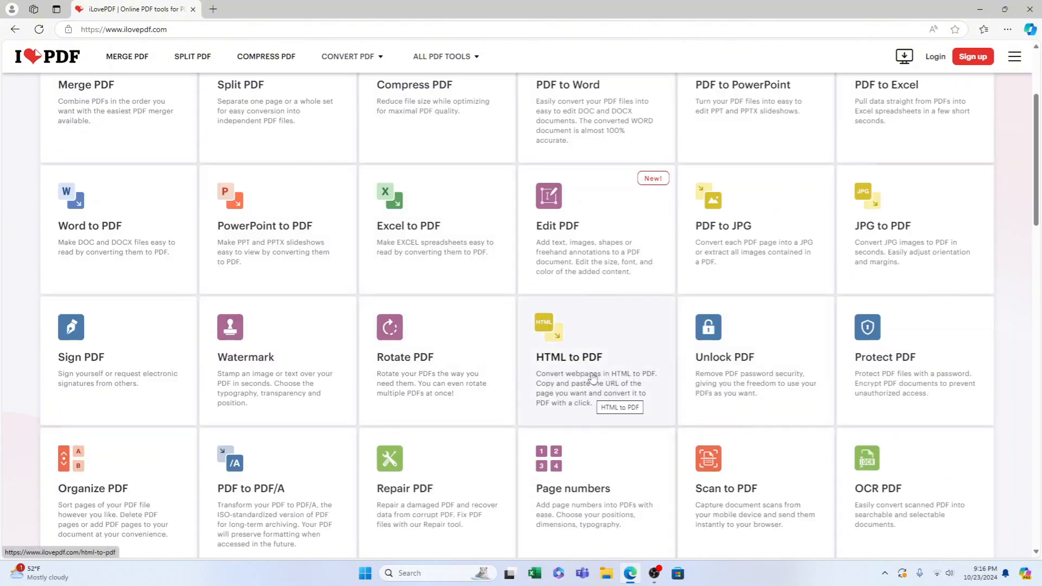
click(569, 357)
text(https://www.bbc.co.uk/news)
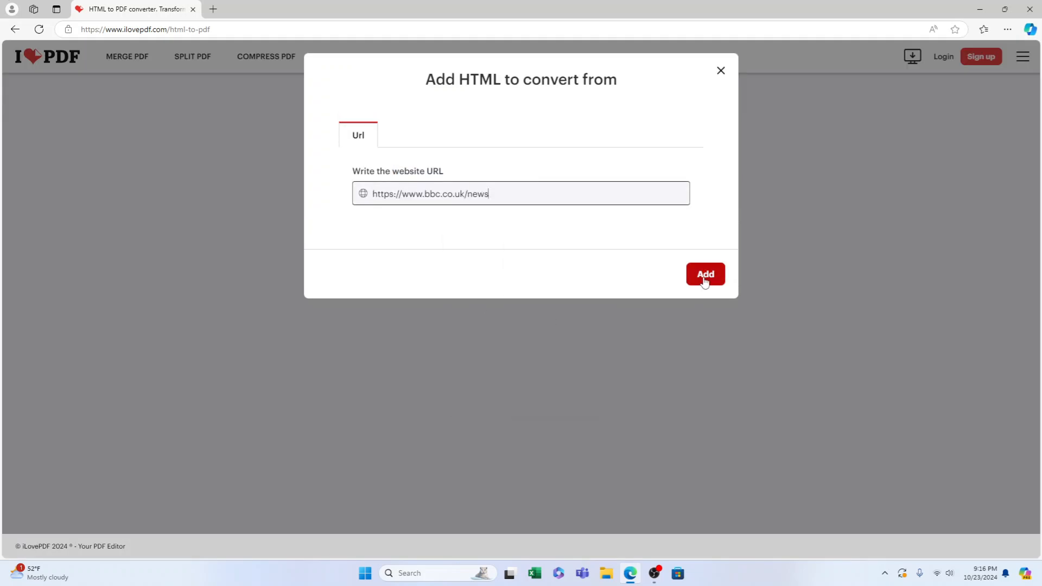
Add the BBC News URL and review its A4, one-long-page, portrait, no-margin settings.
click(705, 274)
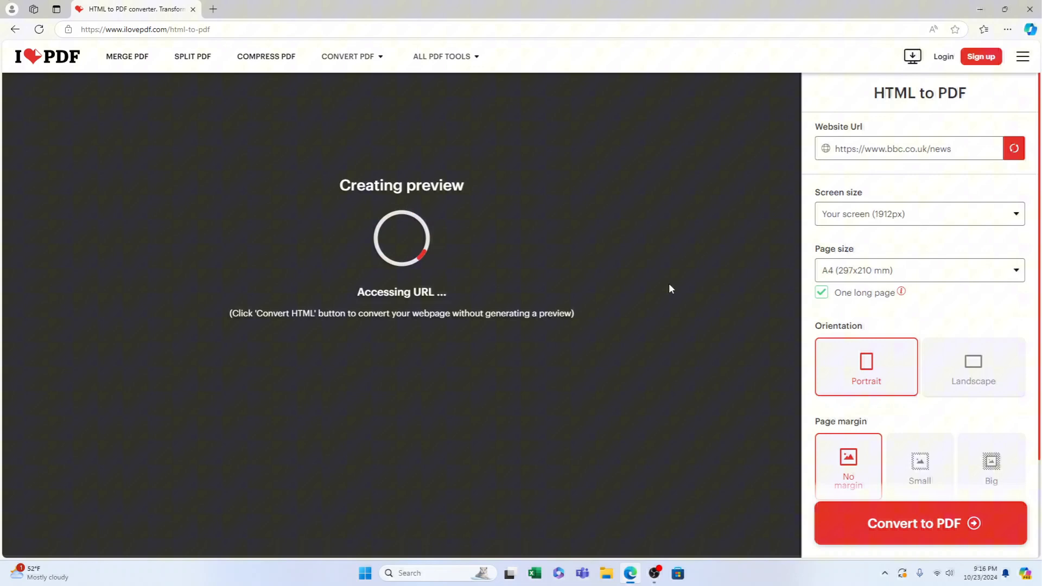
mouse_move(655, 301)
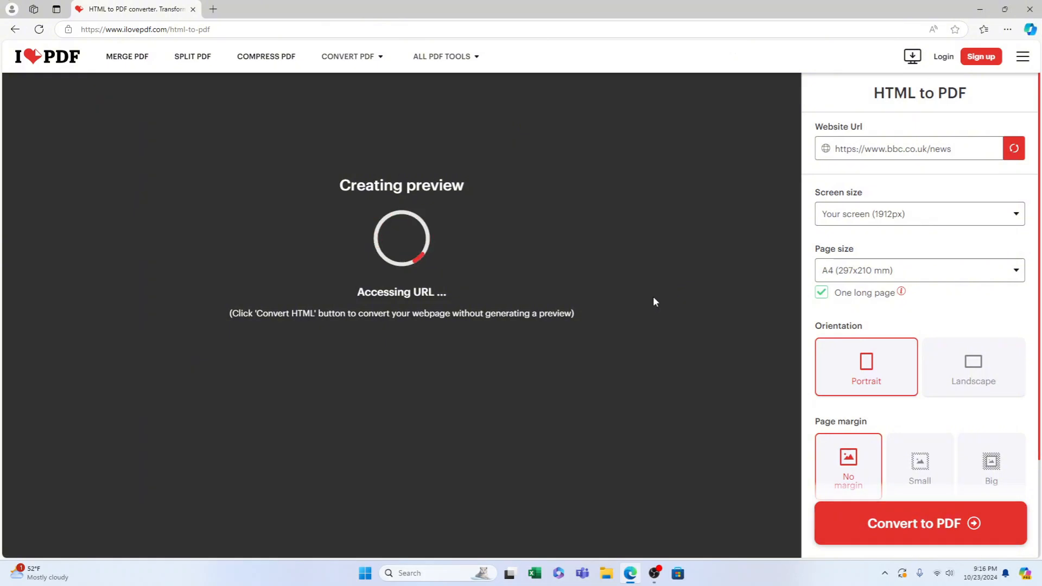
mouse_move(273, 217)
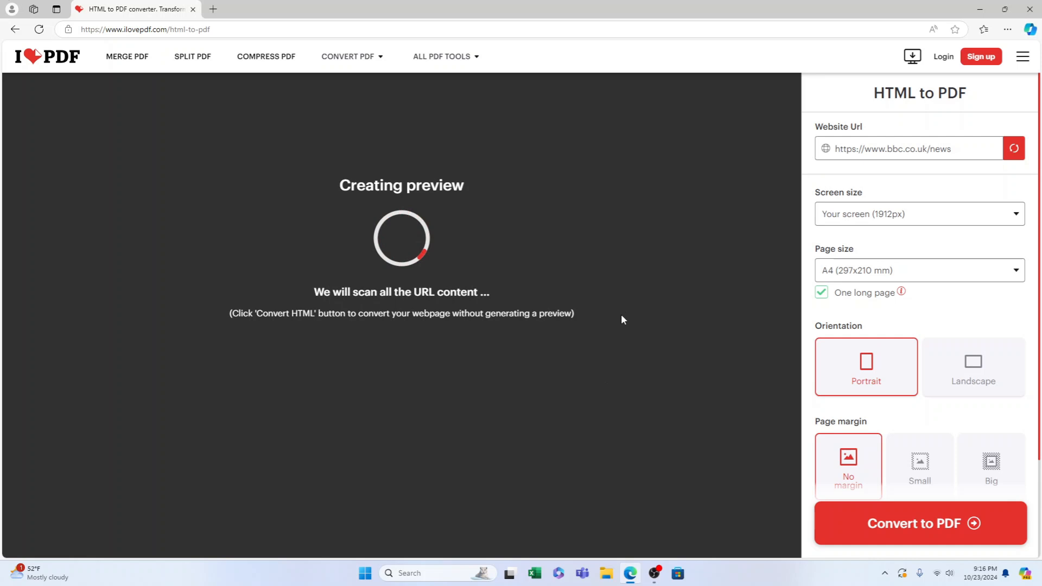
mouse_move(594, 340)
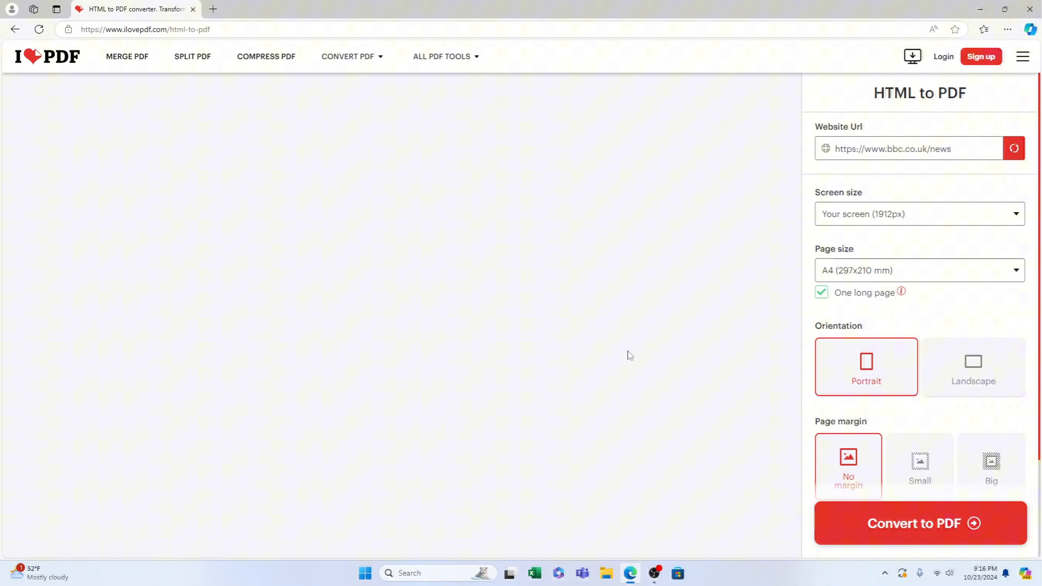
mouse_move(605, 323)
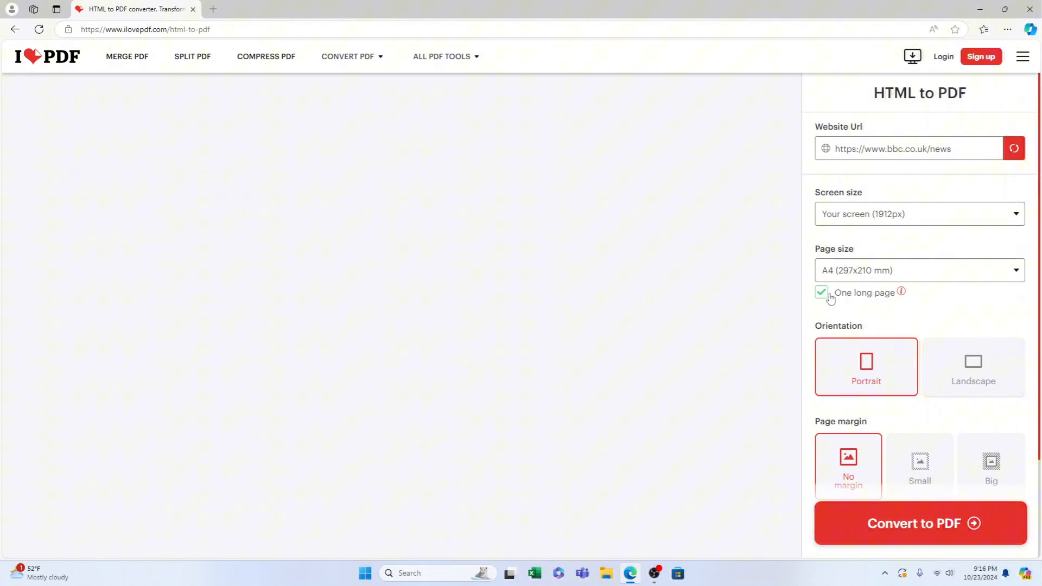
scroll(down, 3)
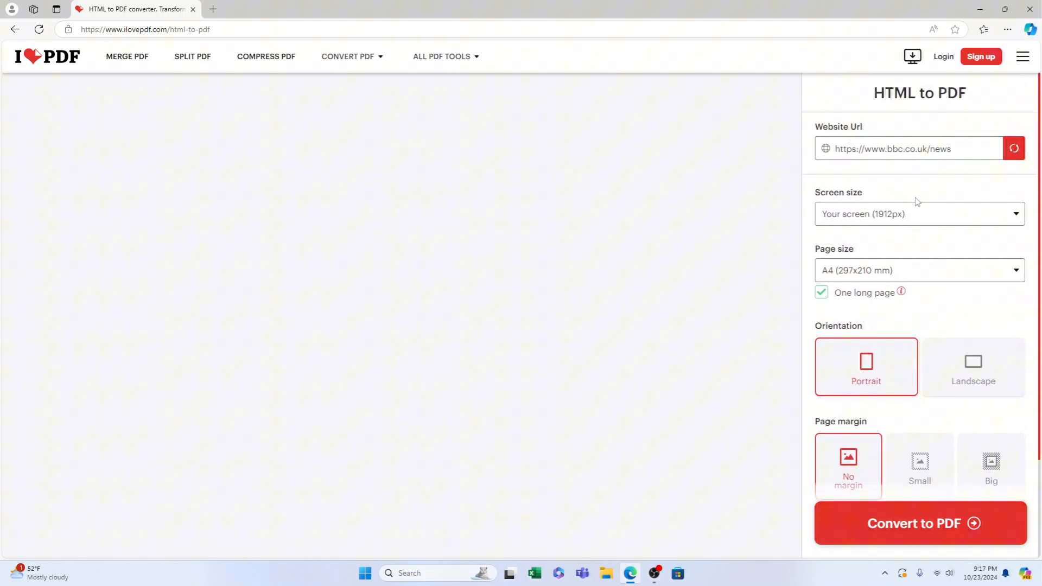
scroll(down, 3)
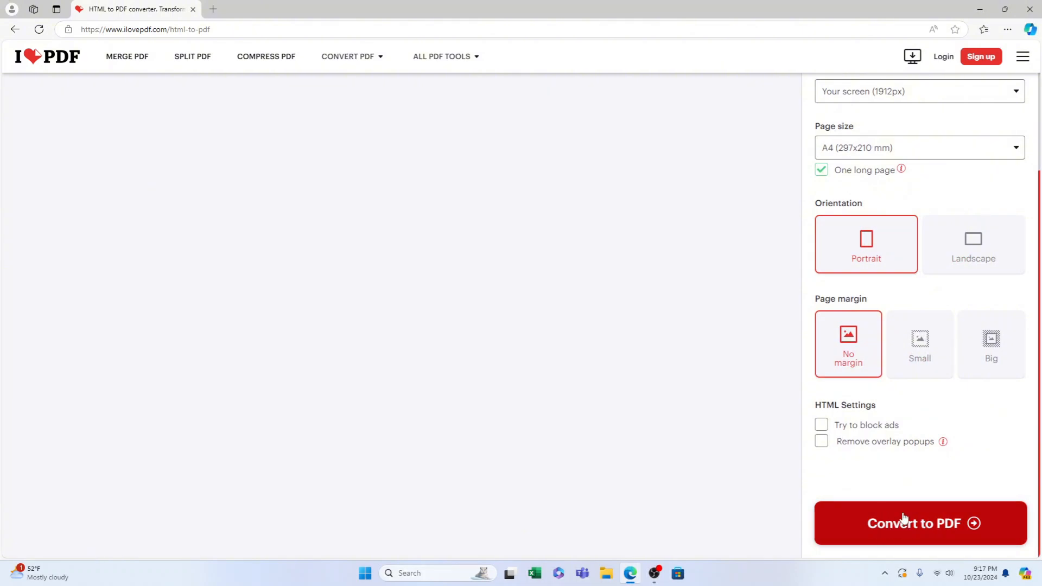
Start the PDF conversion, return to settings, then restart the conversion.
click(920, 523)
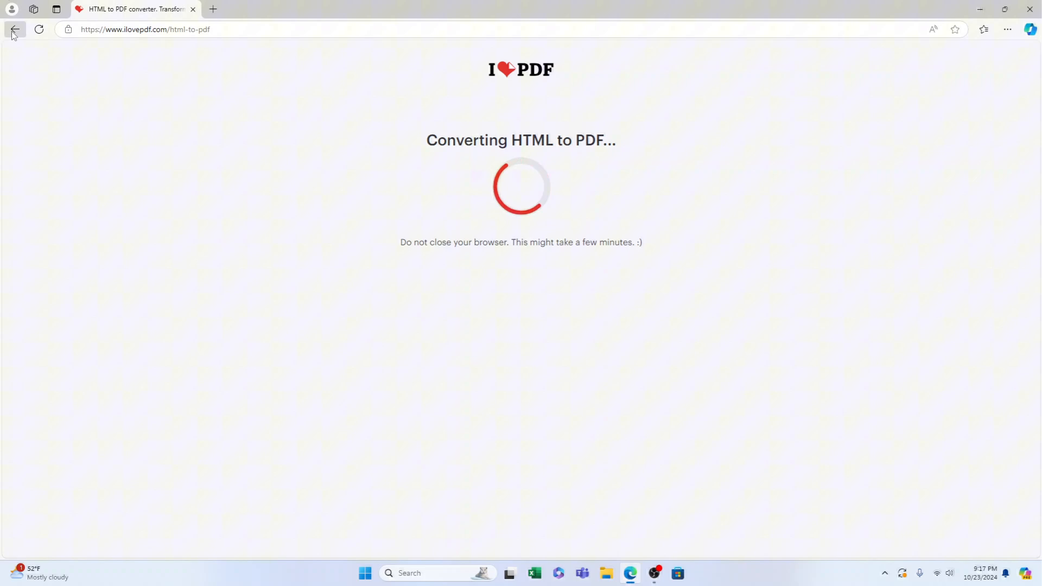
click(13, 30)
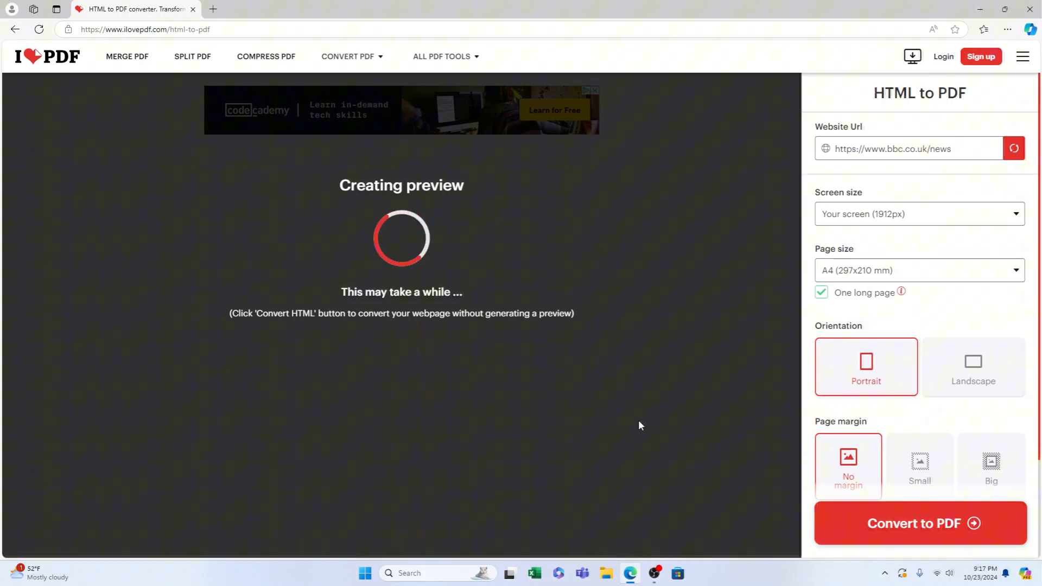
mouse_move(600, 402)
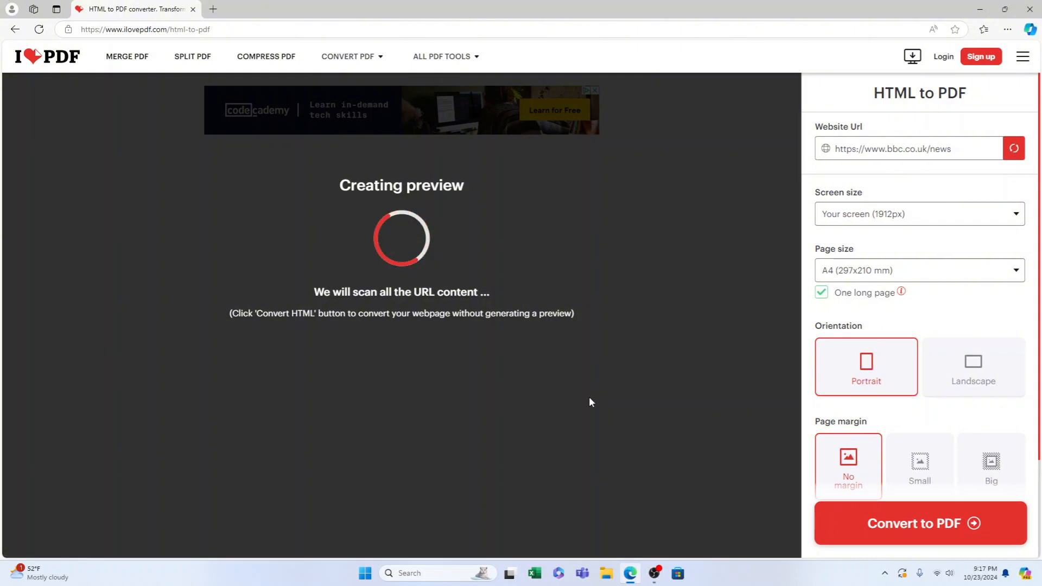
mouse_move(521, 376)
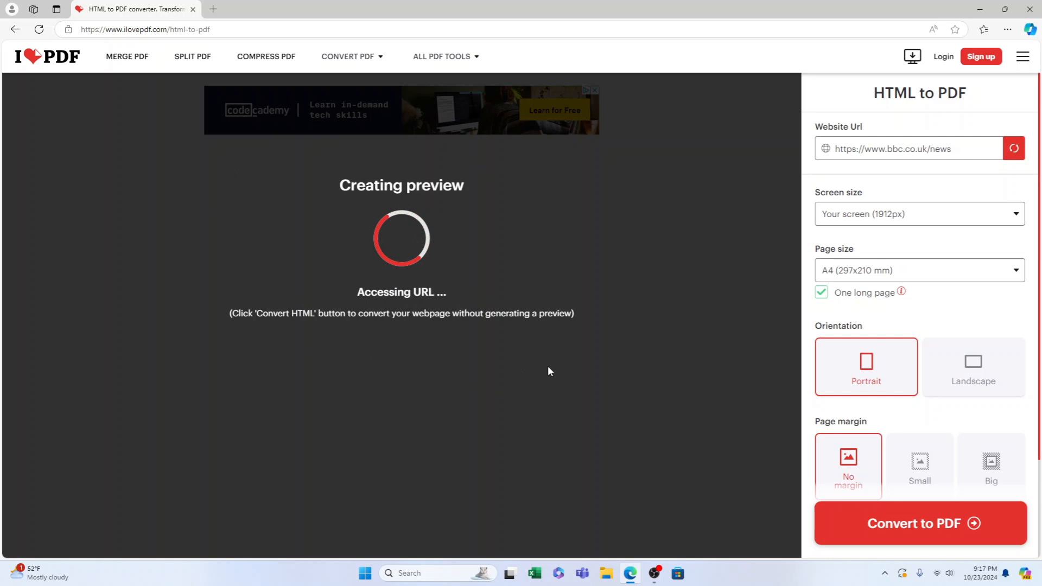
click(920, 523)
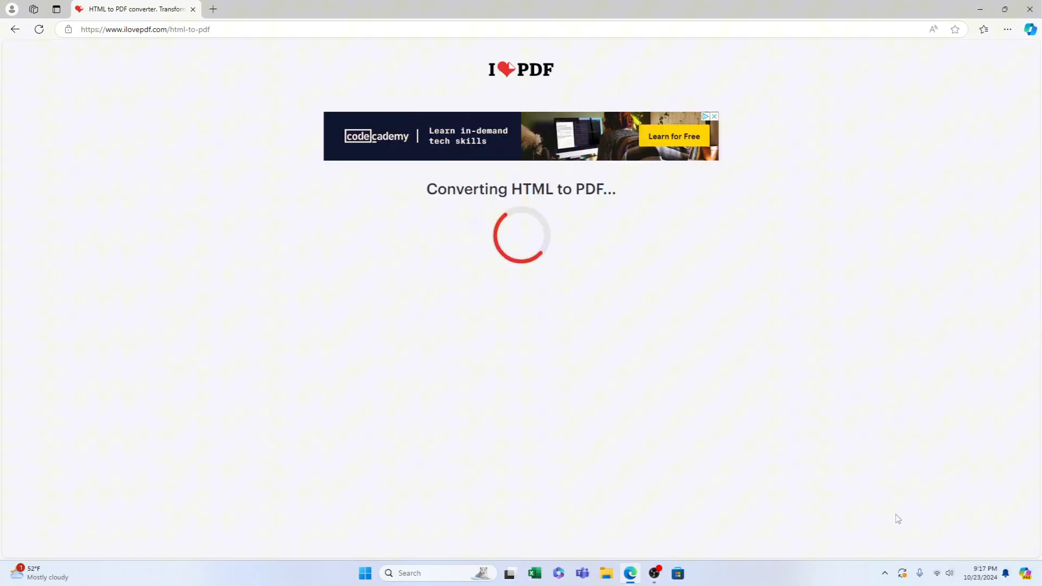
mouse_move(648, 315)
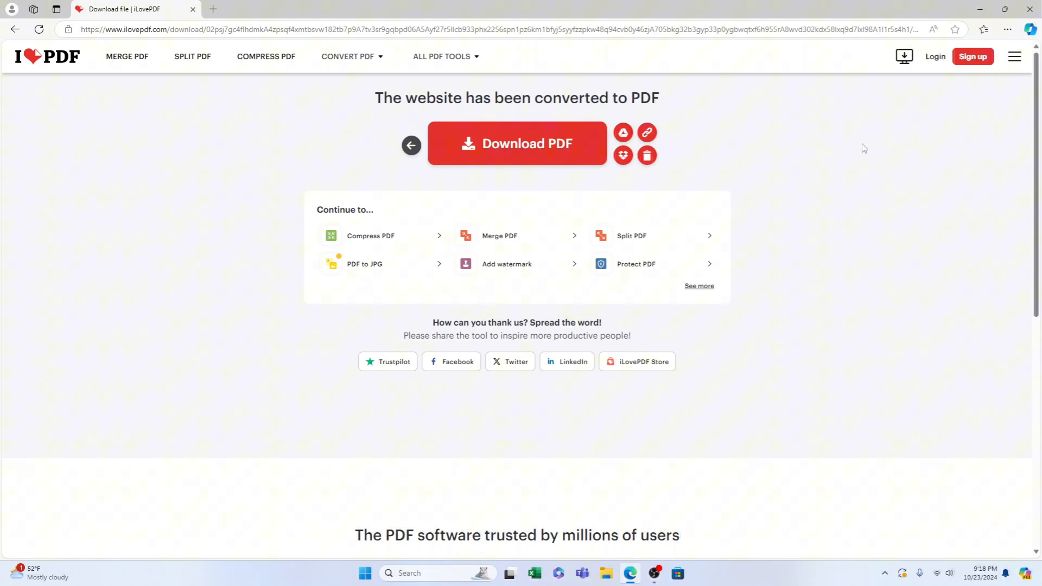
Download the converted BBC News PDF as www_bbc.co.pdf.
click(516, 144)
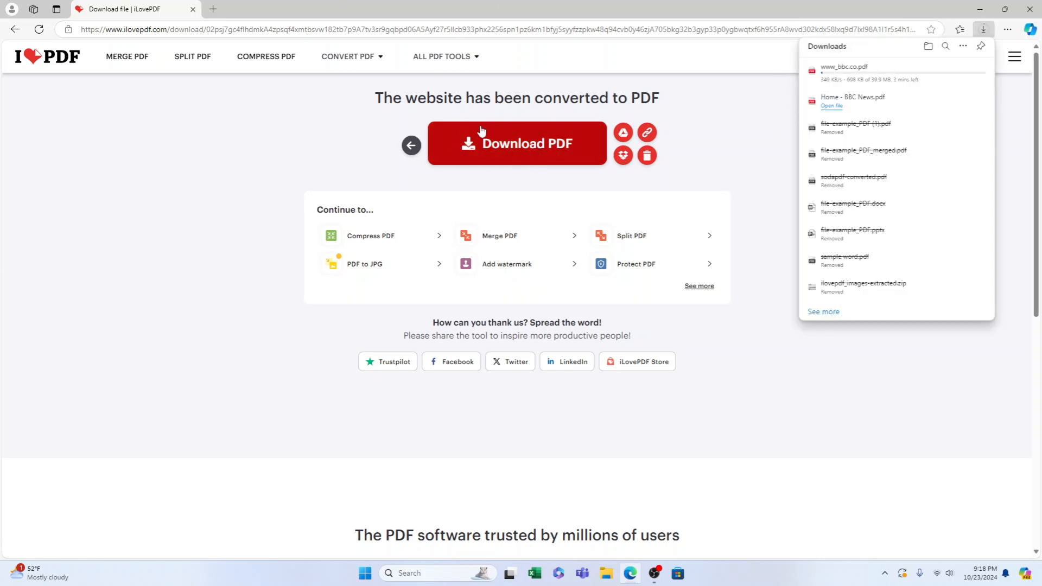
mouse_move(623, 156)
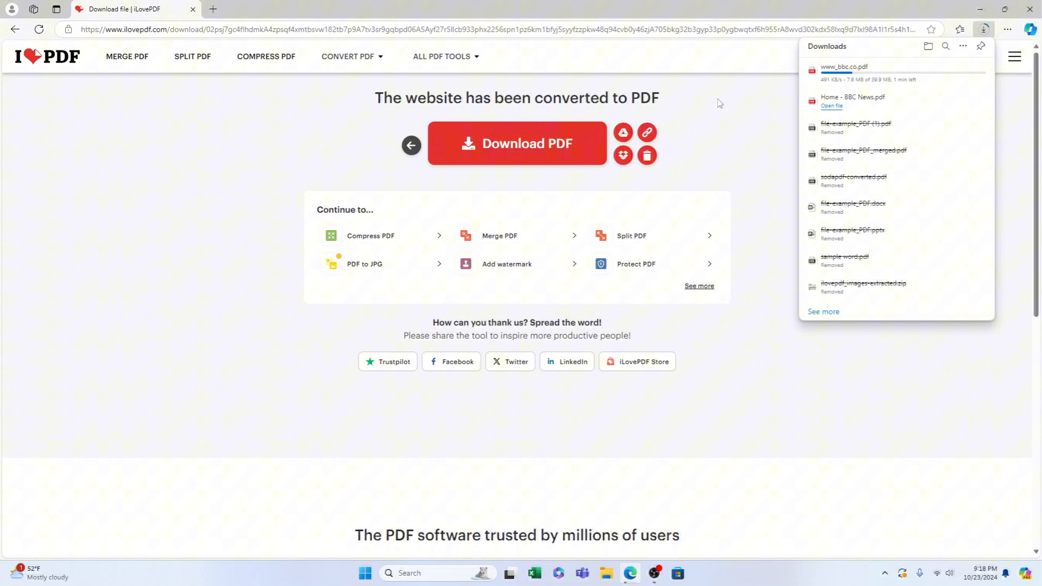
mouse_move(695, 107)
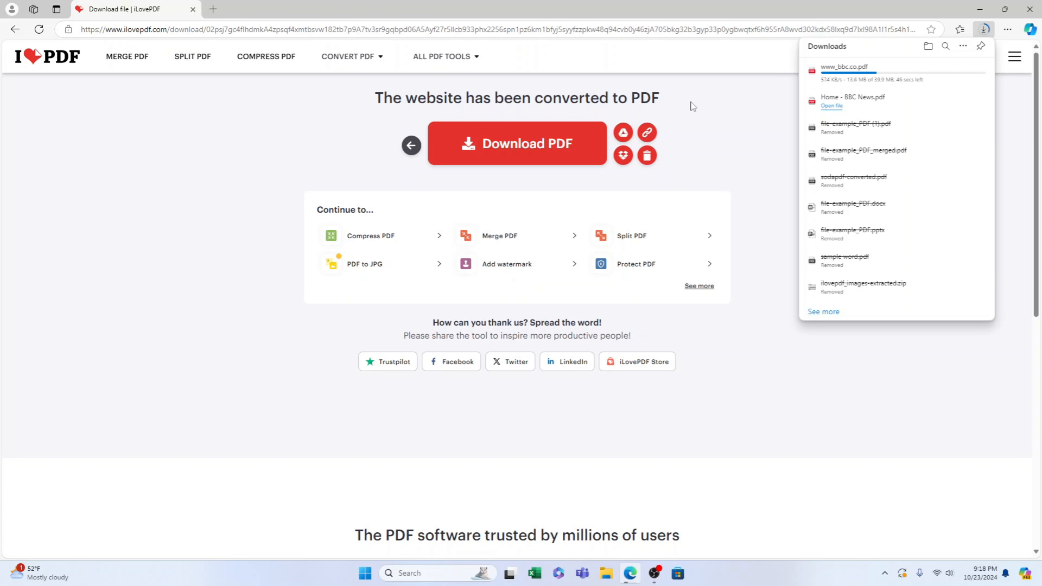
mouse_move(697, 131)
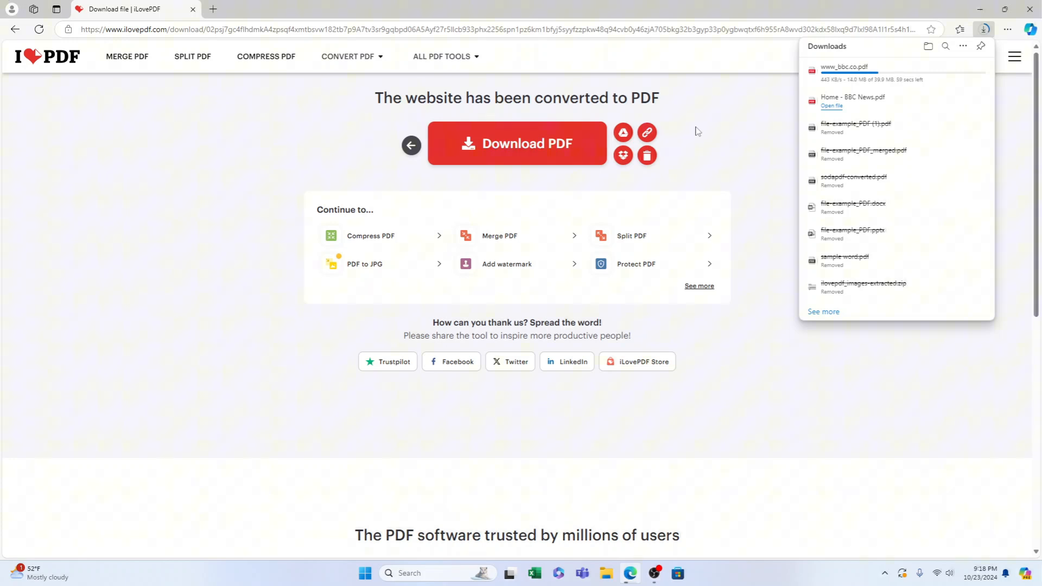